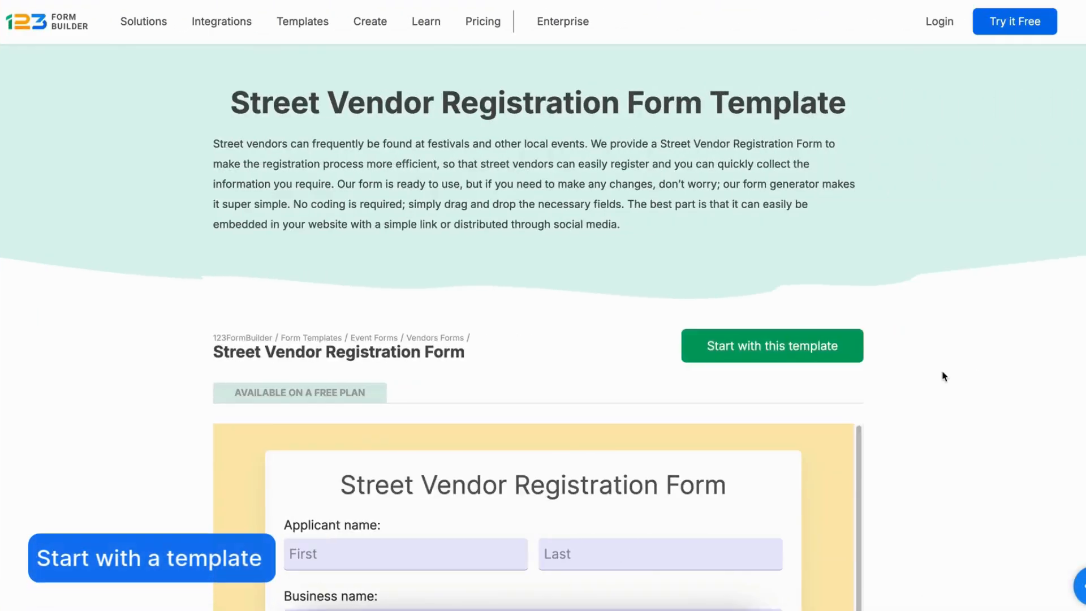
Start a new form from the Street Vendor Registration template.
scroll(down, 3)
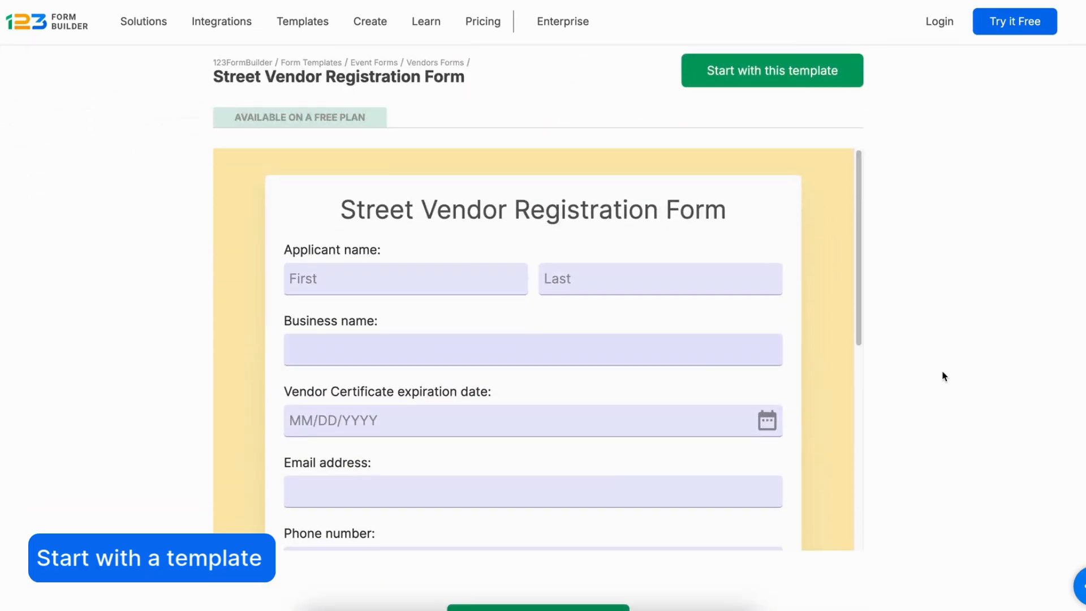
scroll(down, 3)
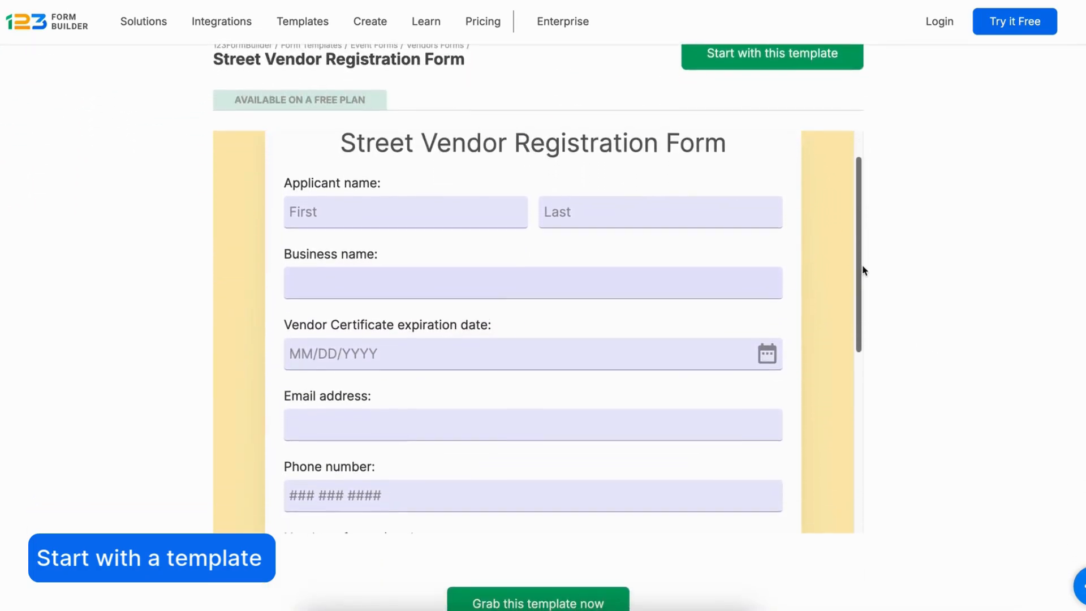
scroll(down, 3)
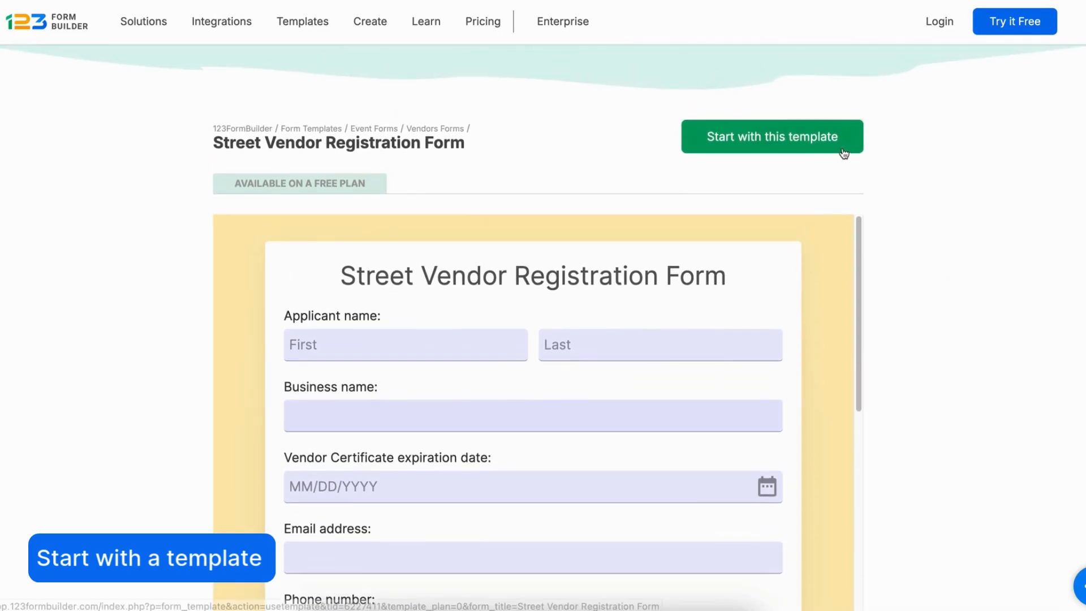
click(771, 136)
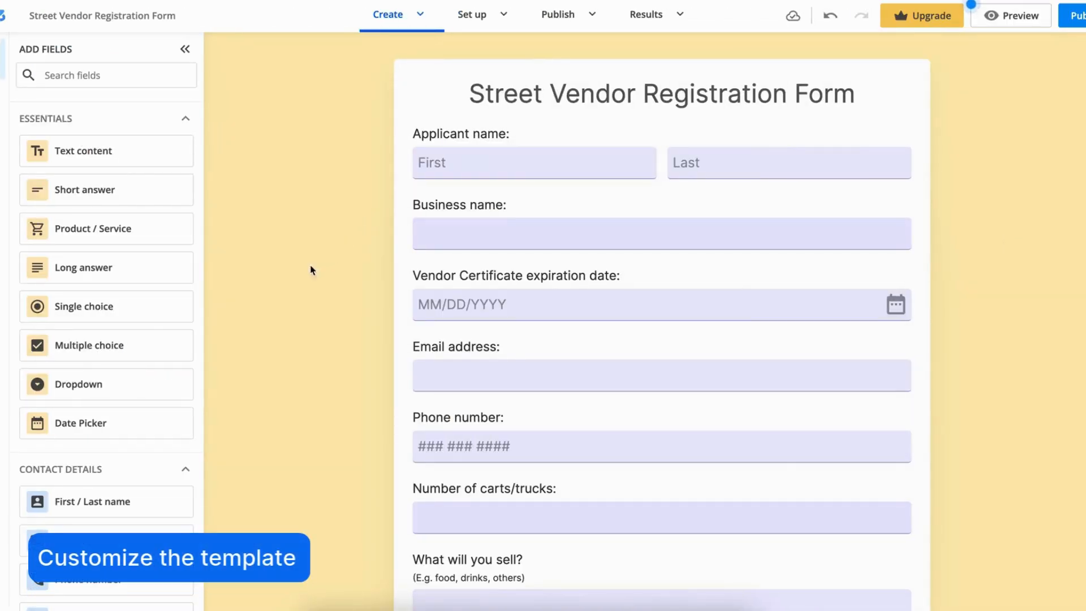
Embed vendor-registration.png as a banner at the top, zoomed out to fit, and save the image.
scroll(down, 3)
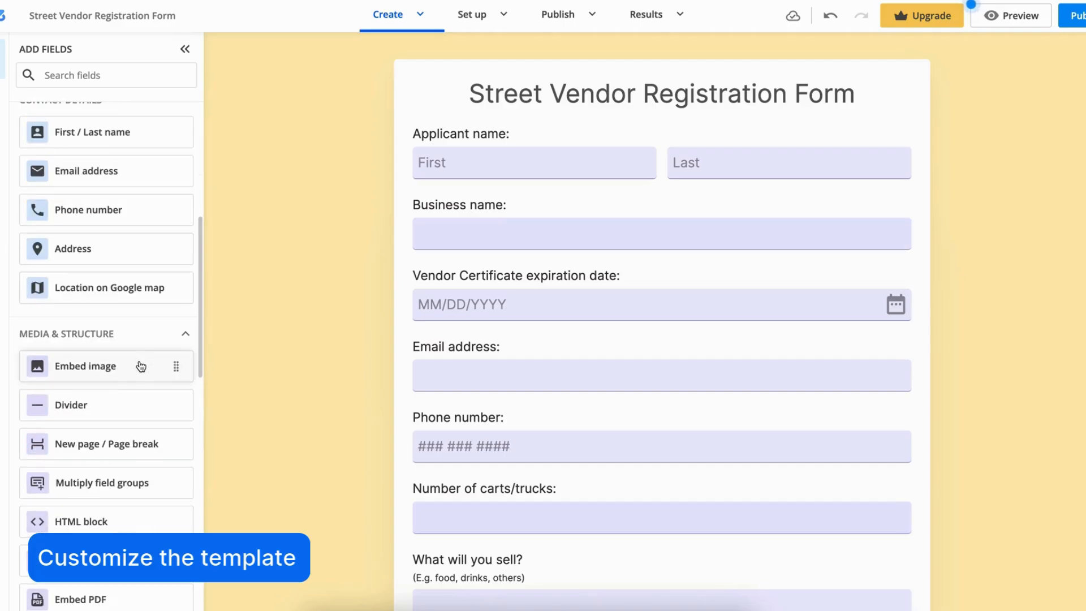
click(85, 365)
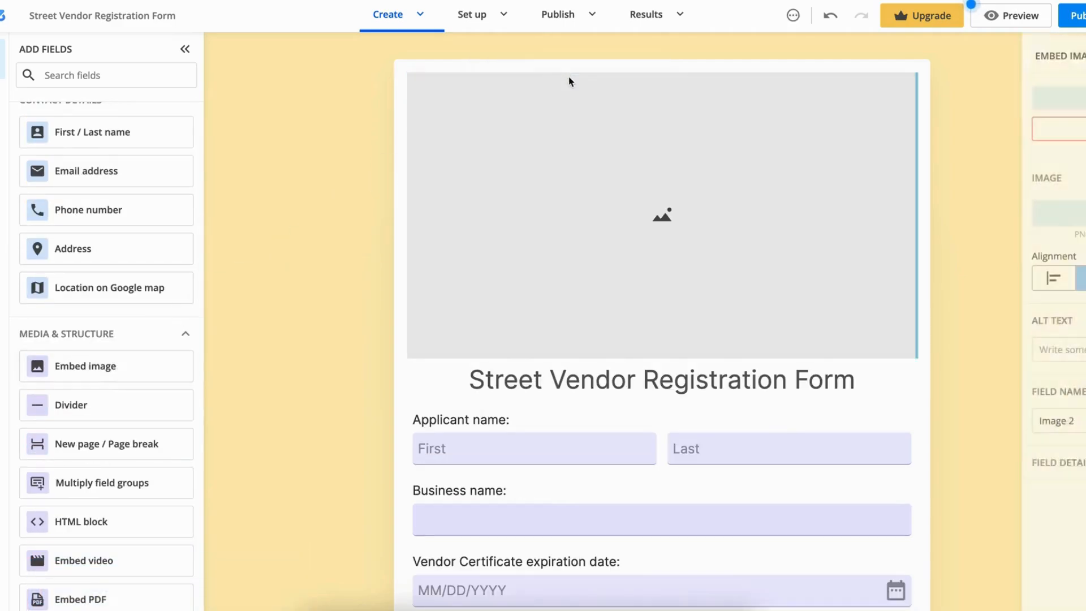
click(1033, 212)
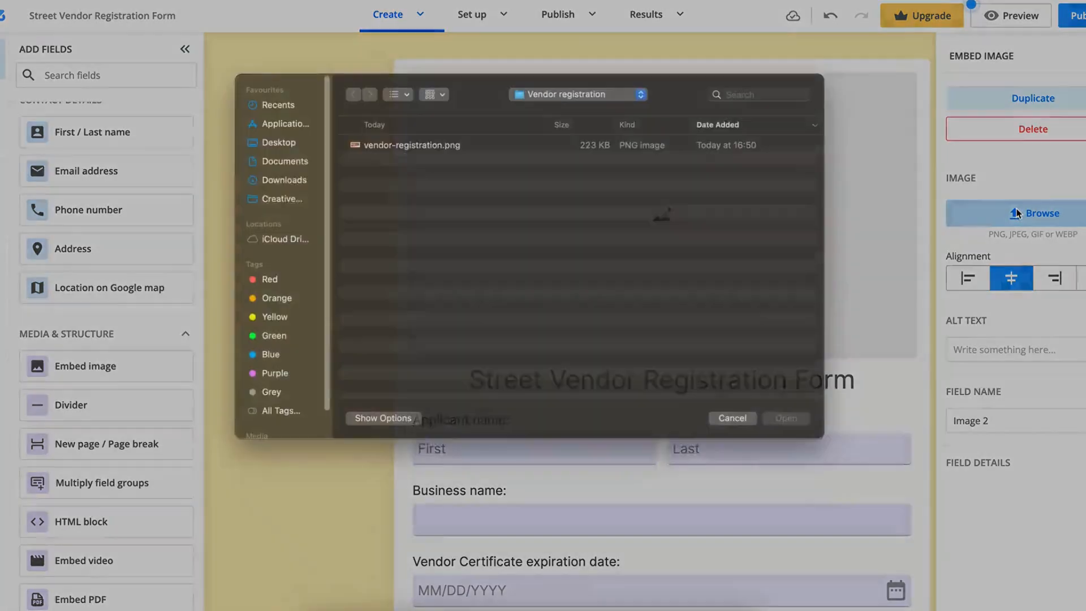
click(412, 144)
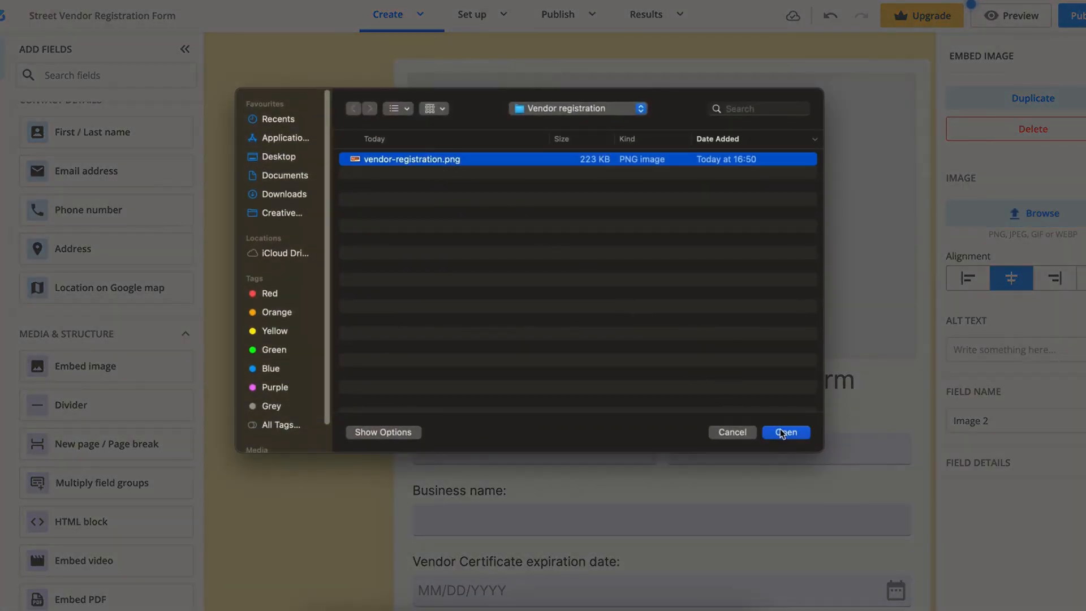
click(786, 432)
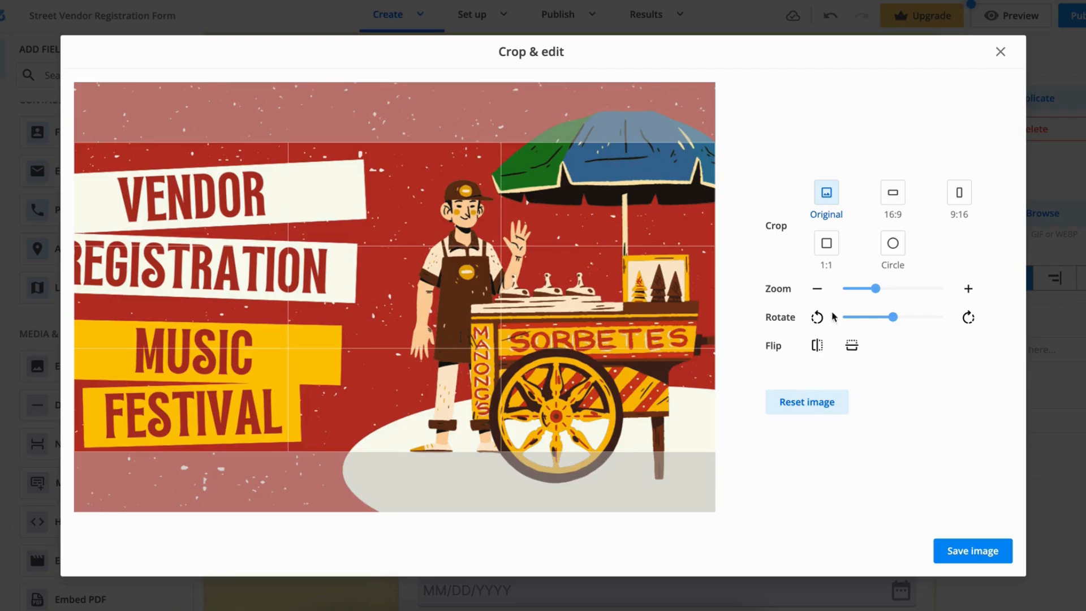
drag(877, 289, 860, 289)
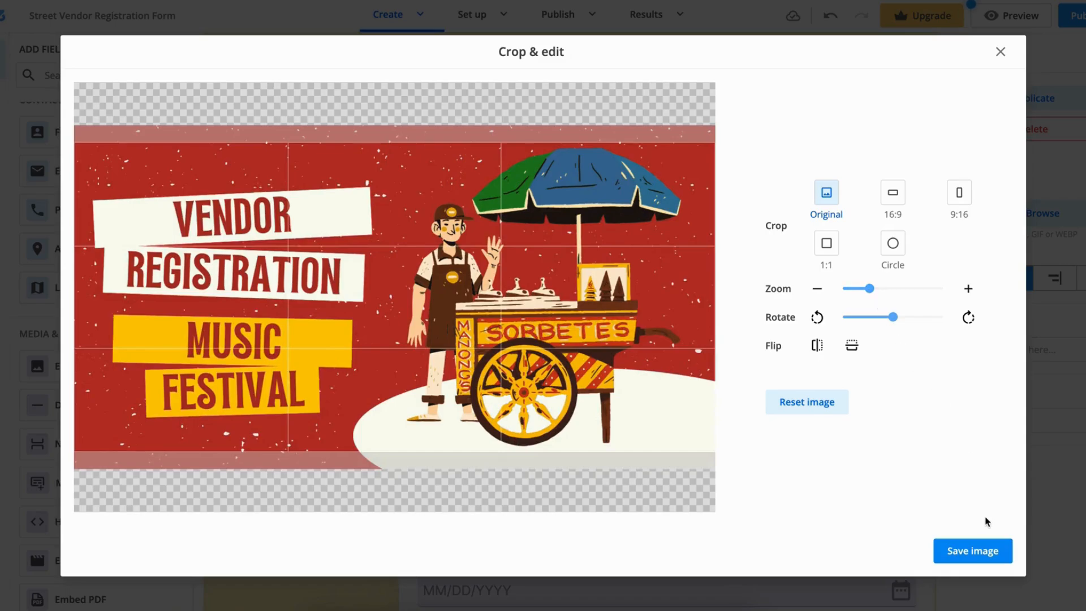
click(974, 551)
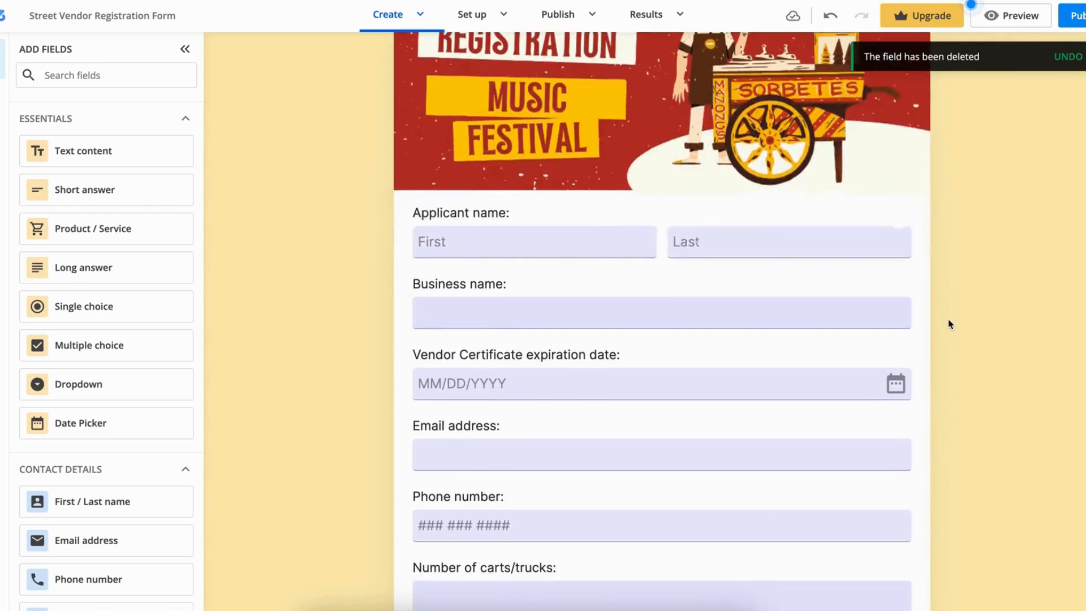
Scroll through the template fields to find the ones to rearrange.
scroll(down, 3)
text(I am applying to participate as:)
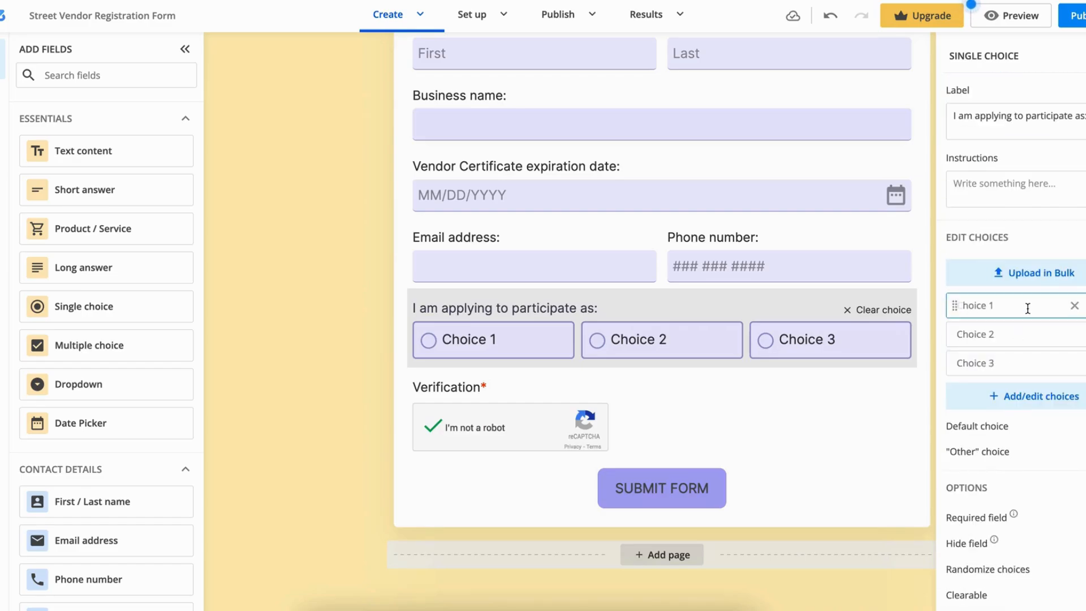
Rename the three choices to Arts & Crafts Vendor, Drinks Vendor and Food Vendor.
text(Arts)
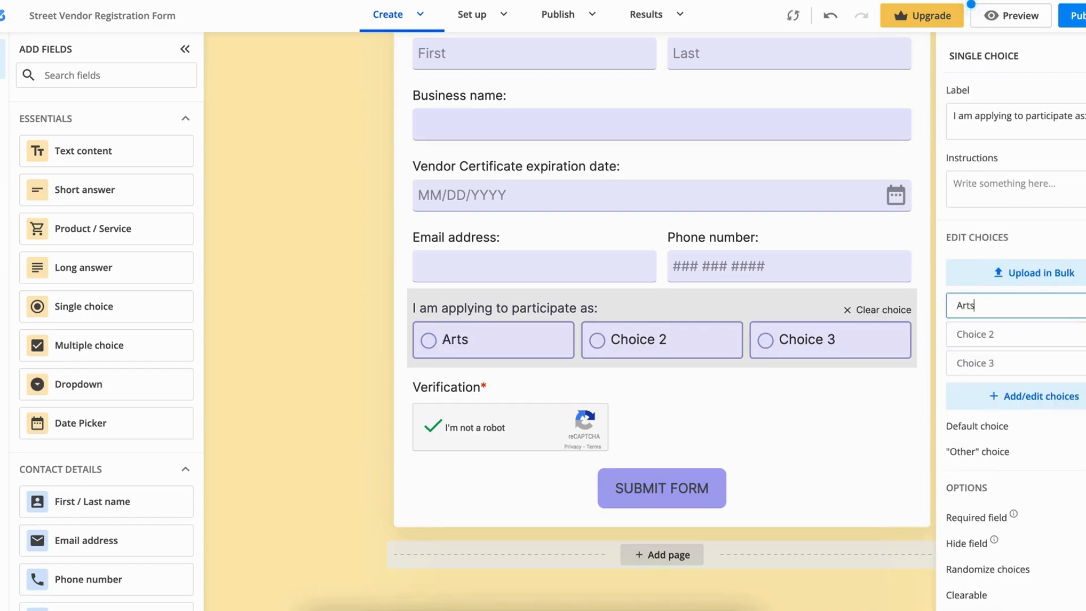
text(& Crafts)
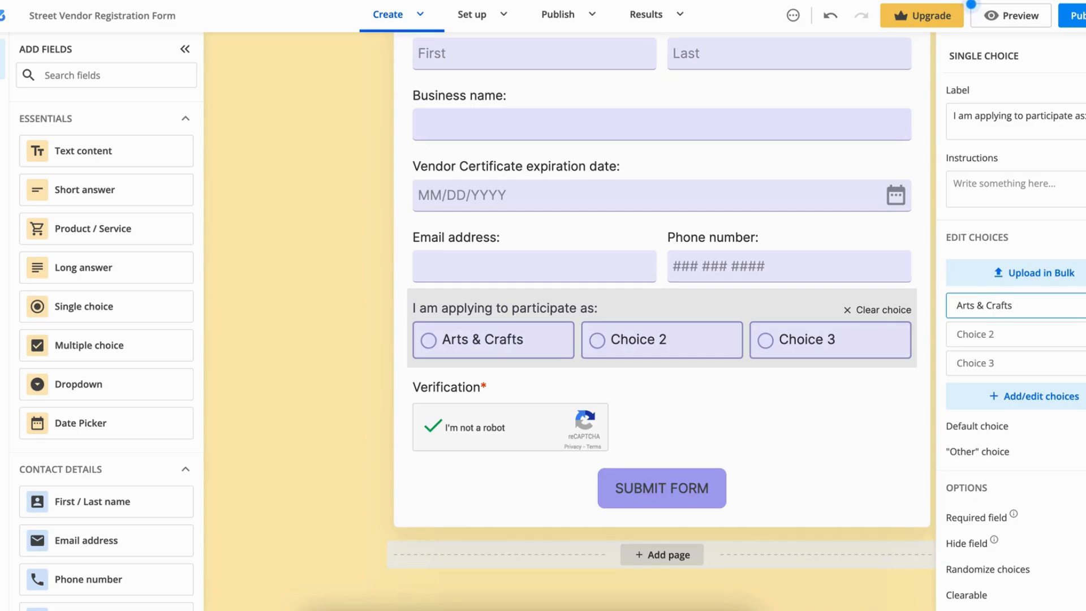
text(Vendor)
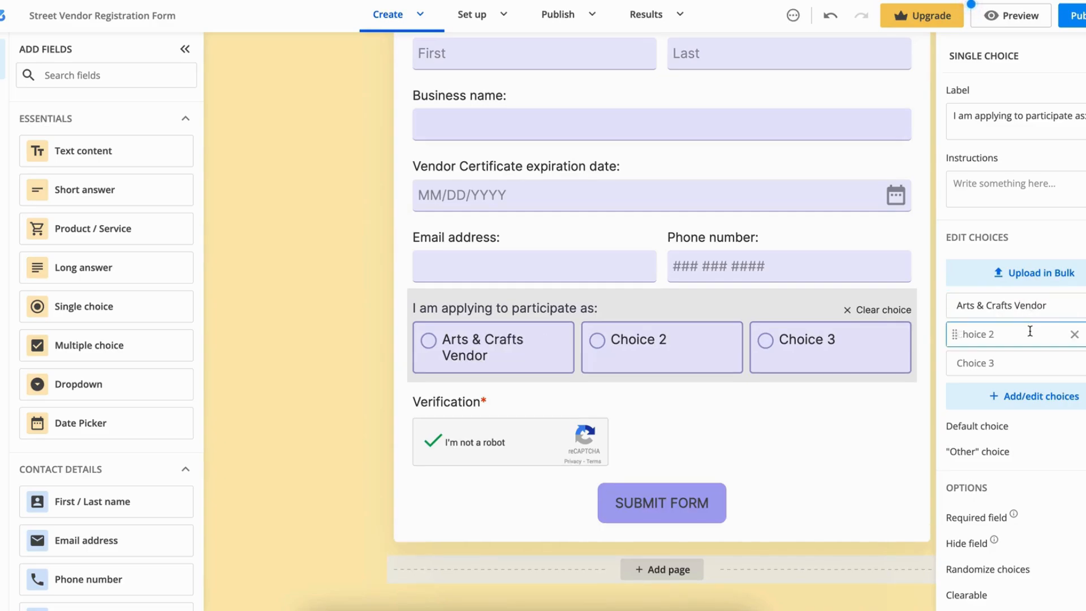
text(Drinks)
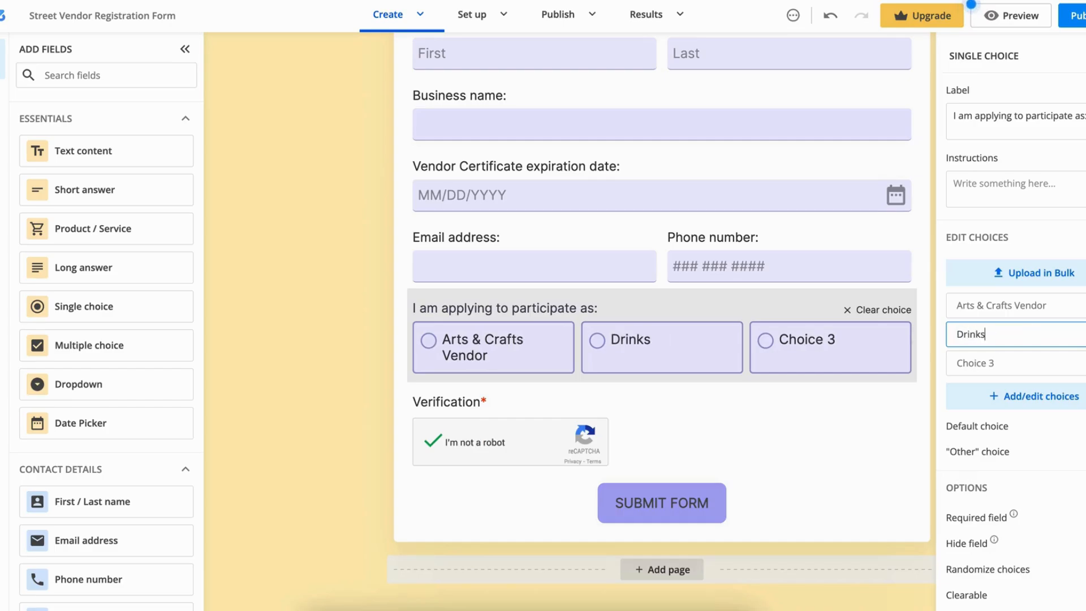
text(Vendor)
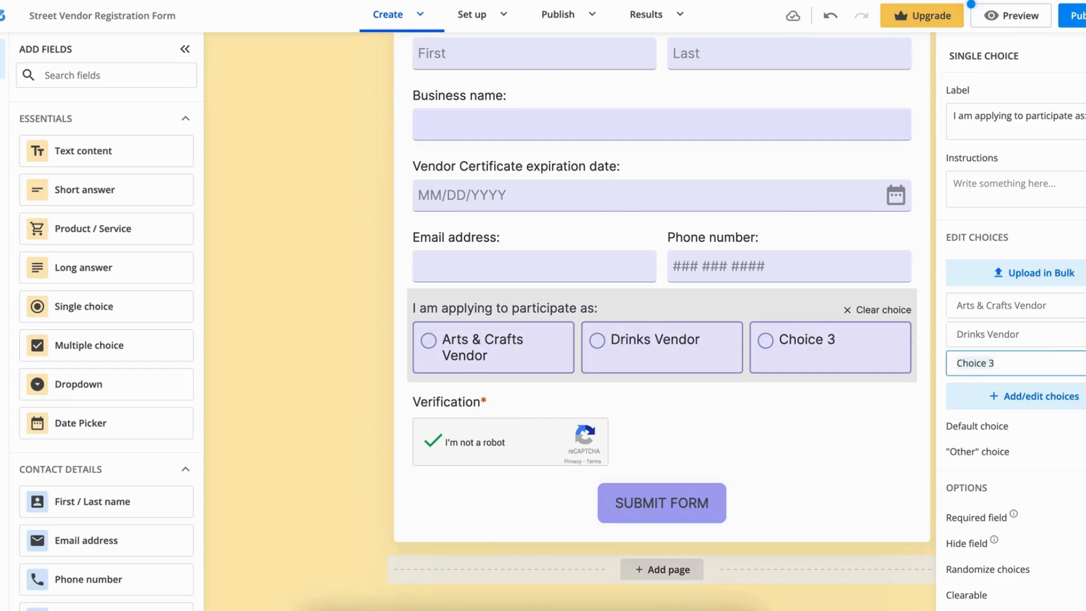
text(Food Vendor)
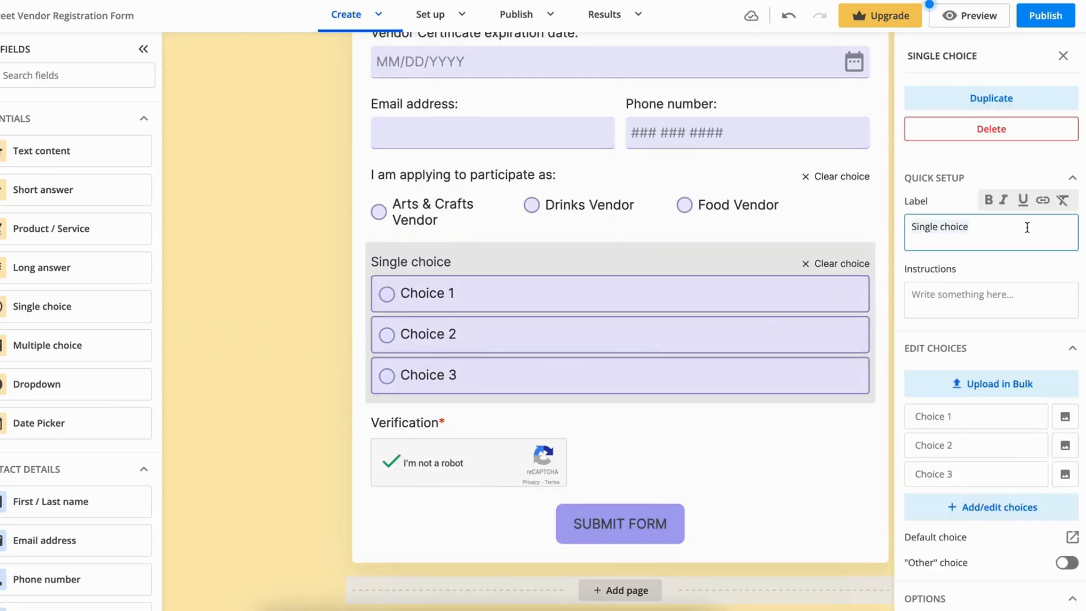
Label the question 'Will you need electrical power?' with Yes/No choices shown as buttons.
text(Will you need electrical power?)
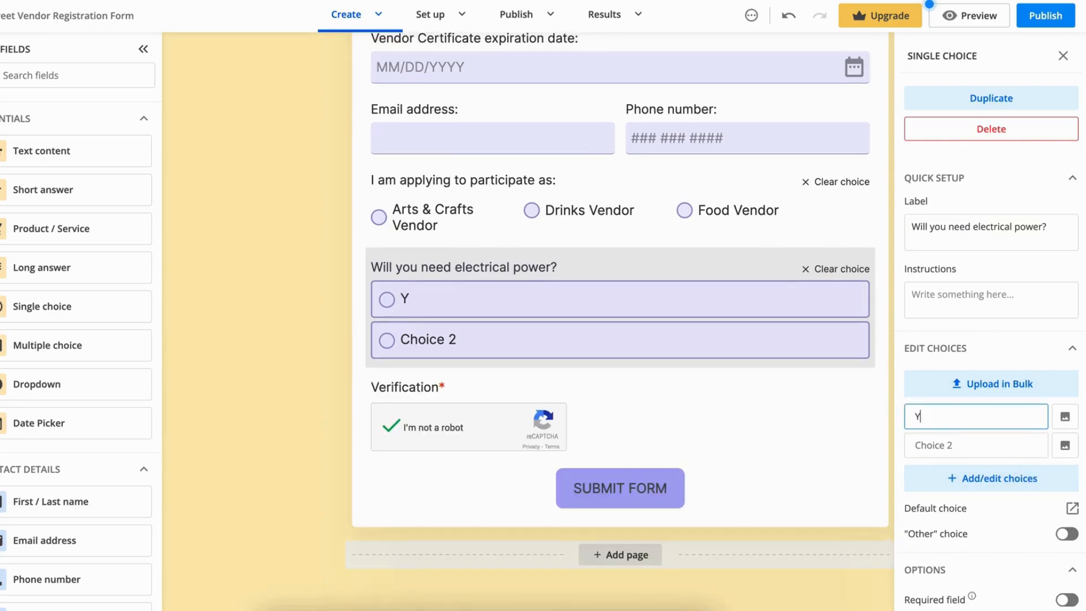
text(es)
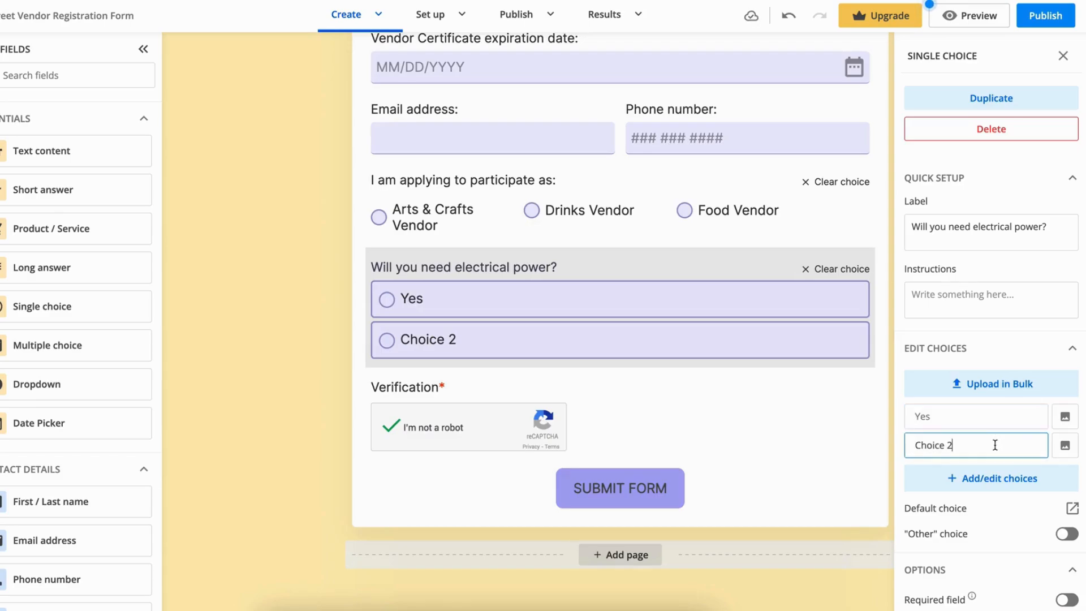
text(No)
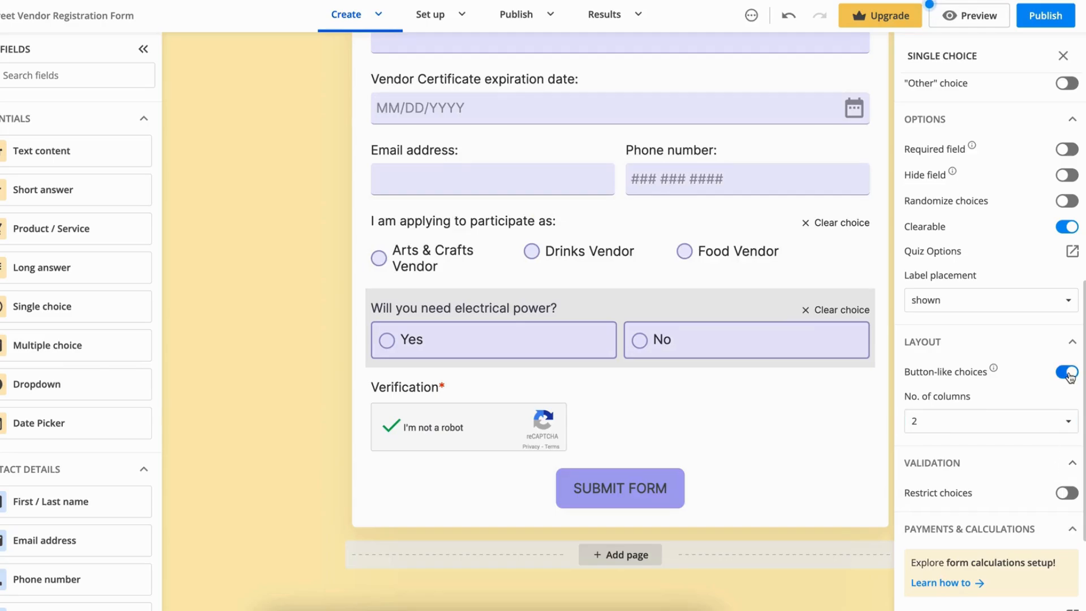
click(1067, 372)
text(Basic)
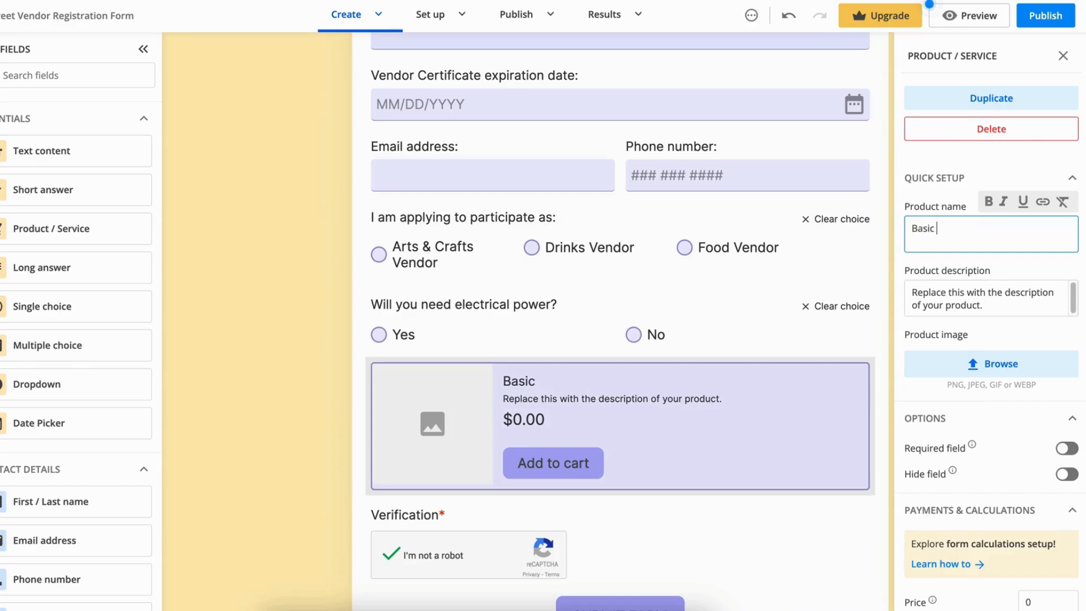
Describe Basic as 10 feet x 10 feet at $100, then name the copies Standard Package and Premium Package.
text(Space Dimensions: 10 feet x 10 feet)
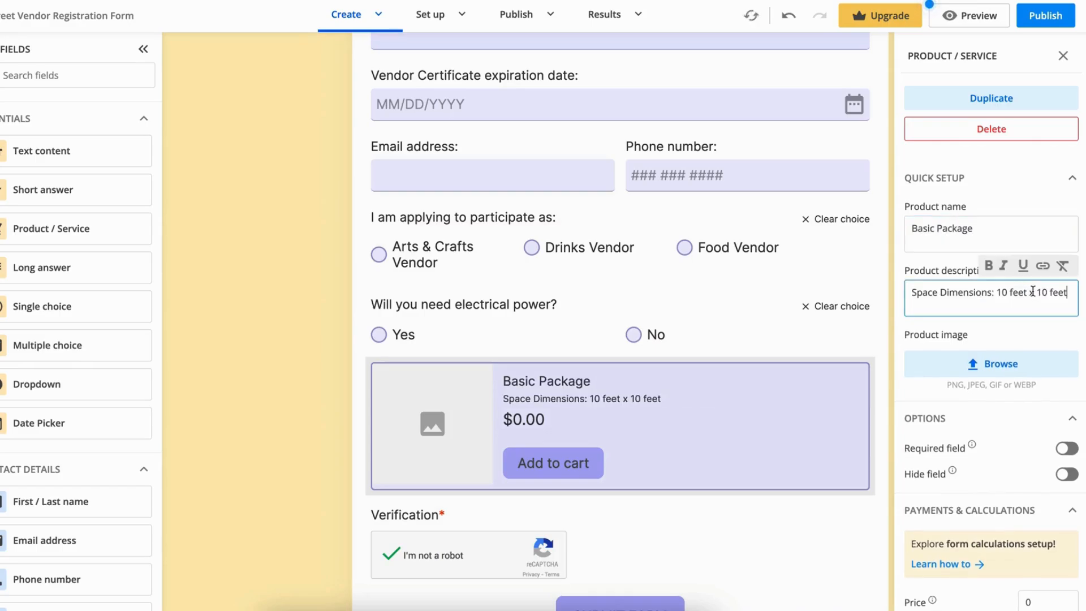
text(100)
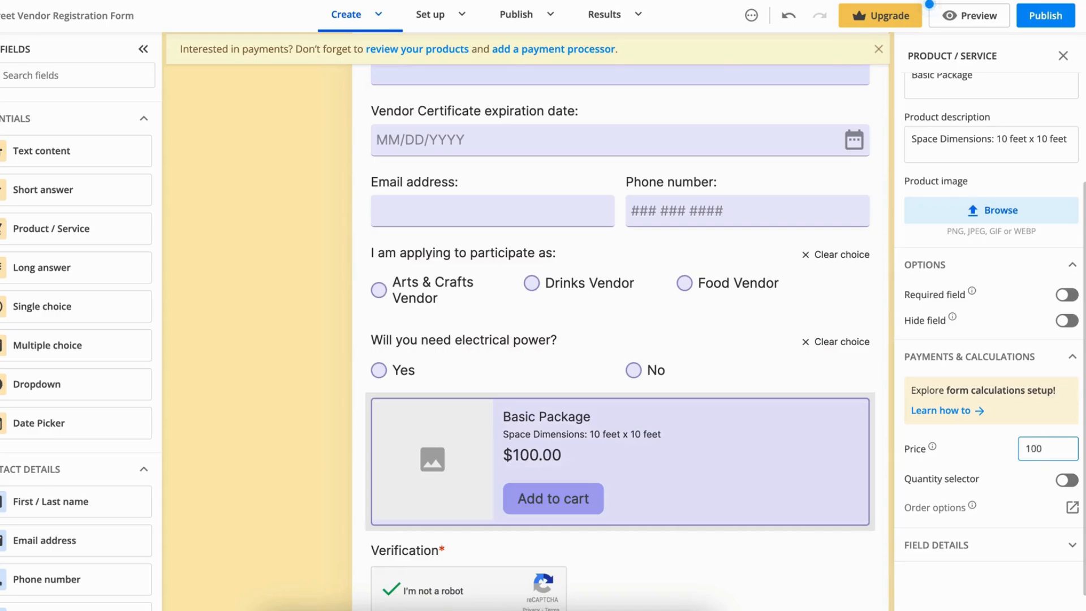
scroll(down, 3)
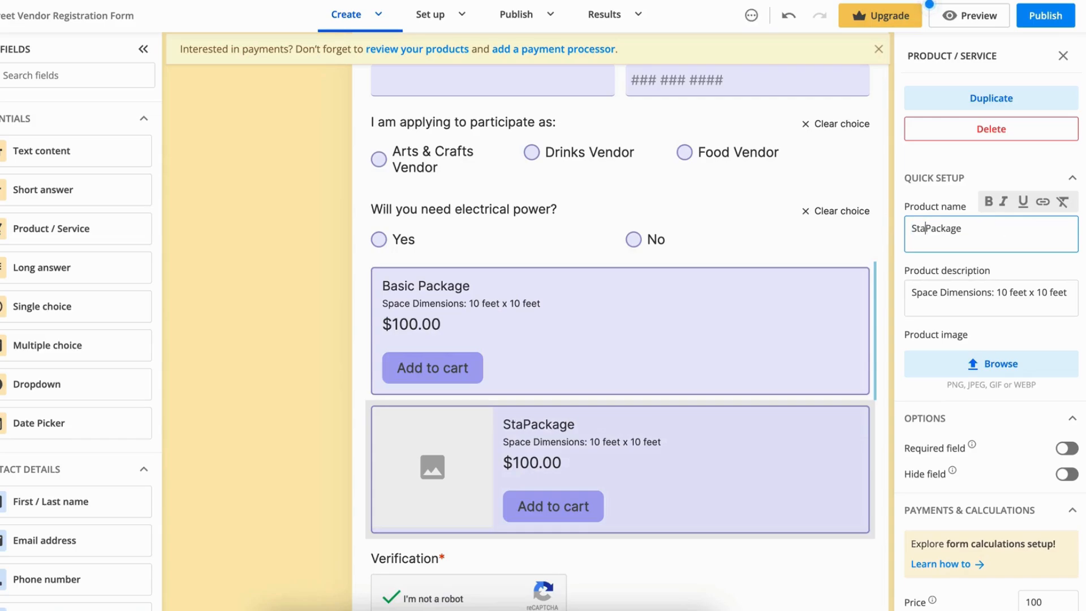
text(Standard Package)
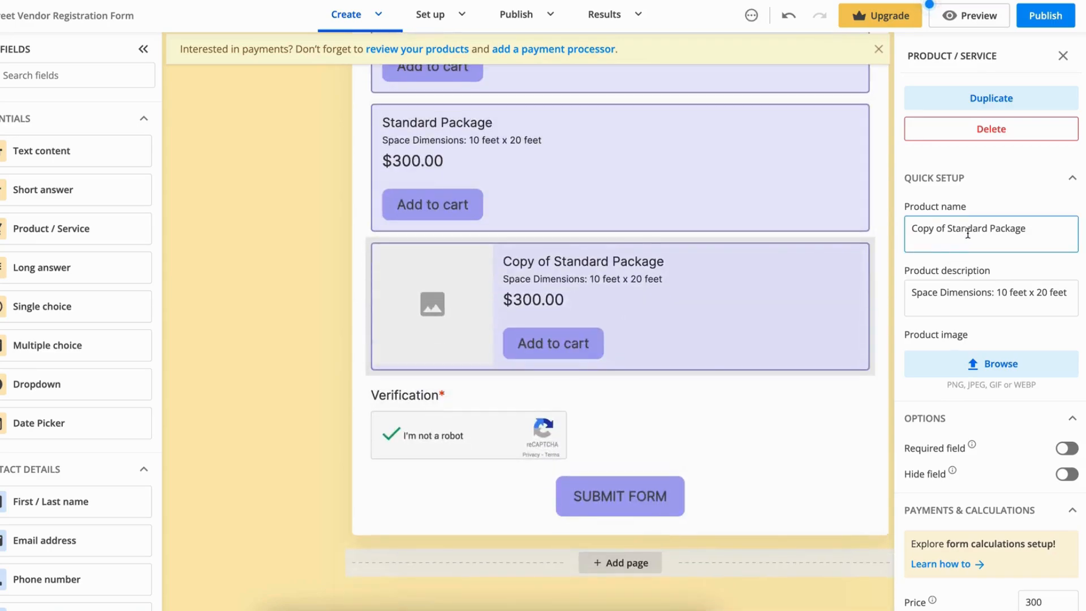
text(Premium Package)
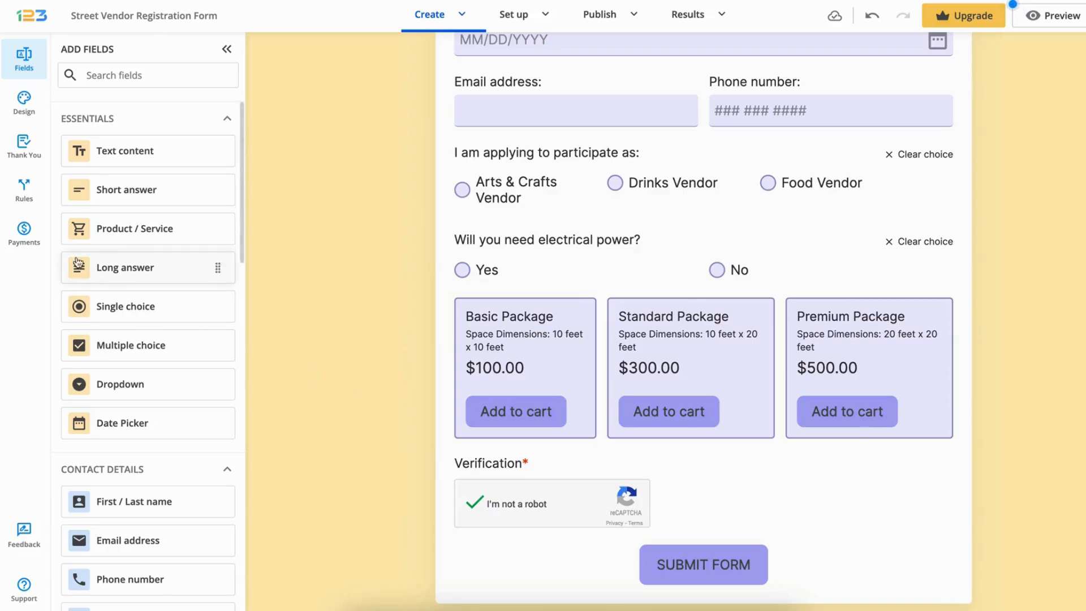
Add Stripe under Payments, connect it in test mode skipping onboarding, and enable it.
click(24, 232)
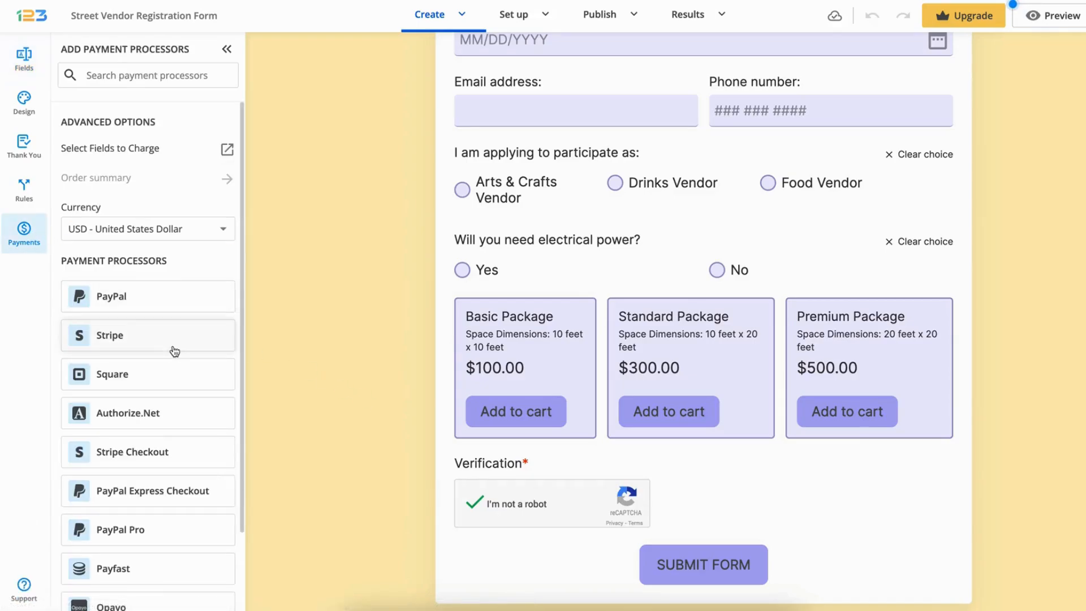
click(110, 335)
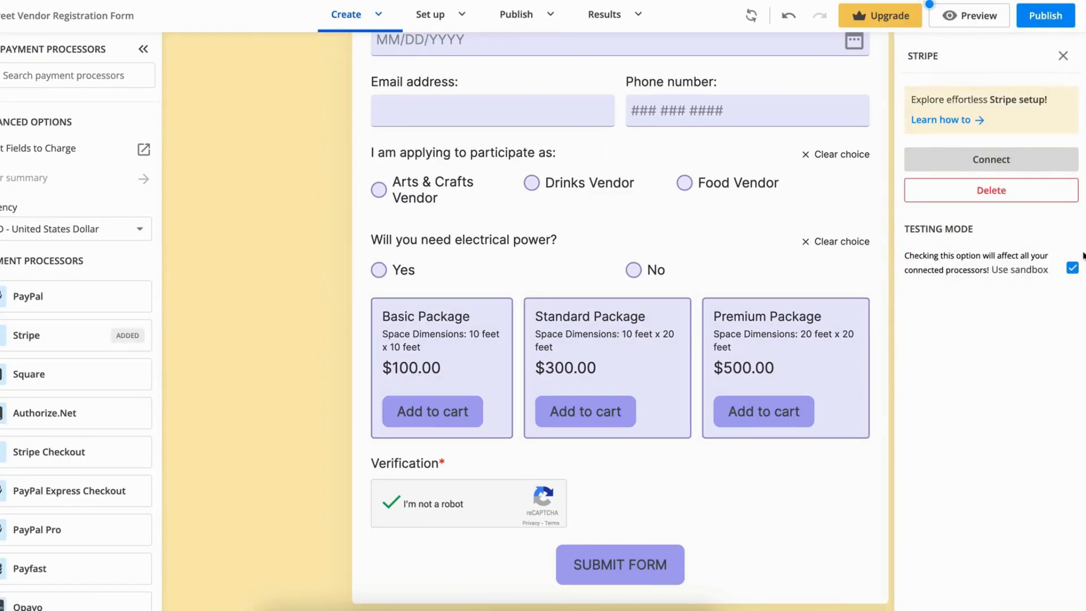
click(989, 160)
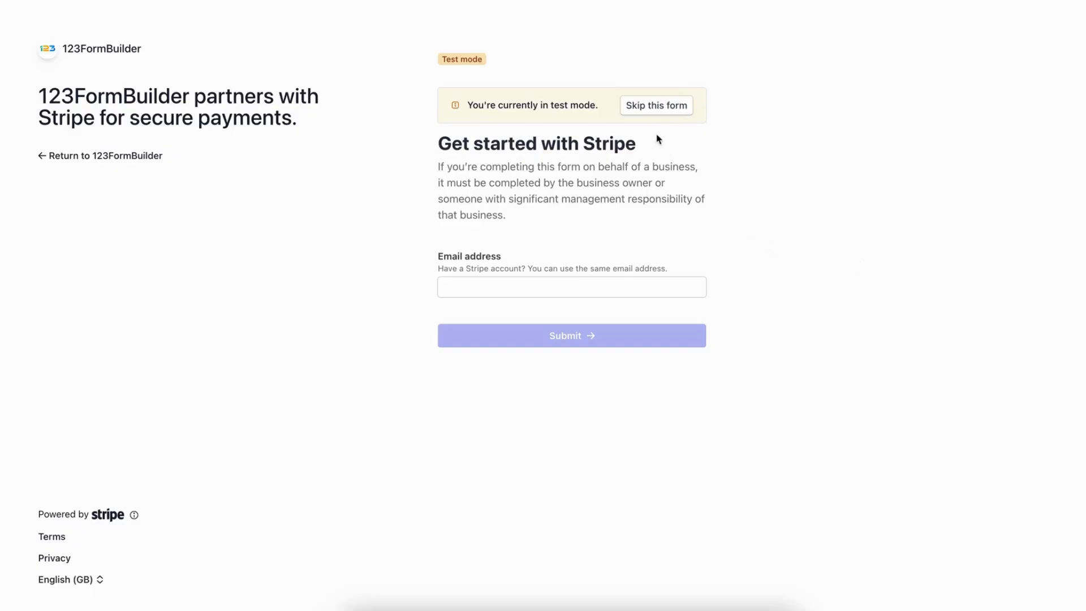
click(656, 105)
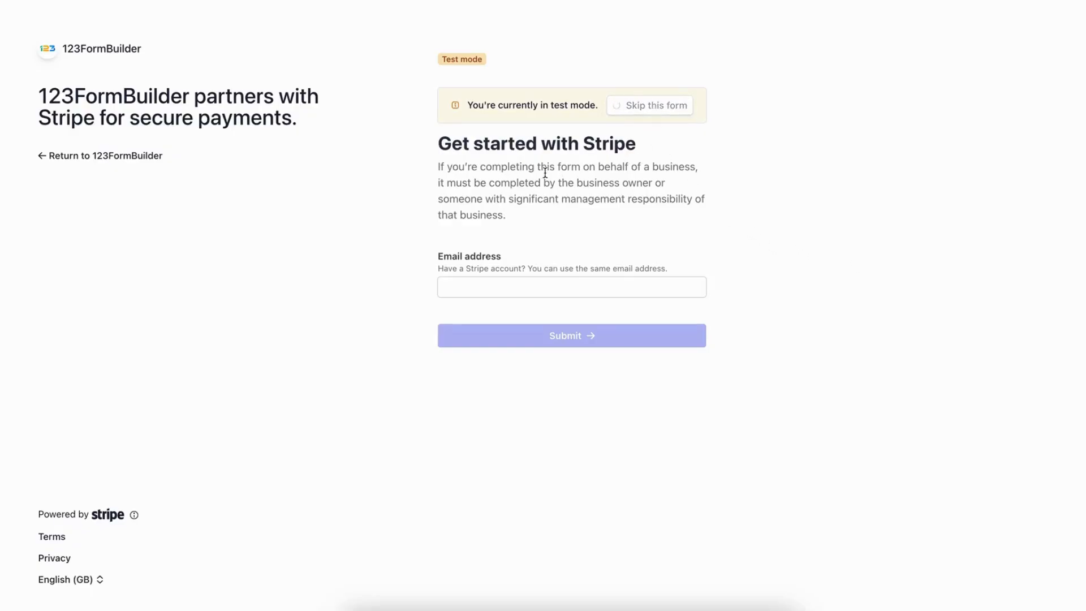
mouse_move(537, 180)
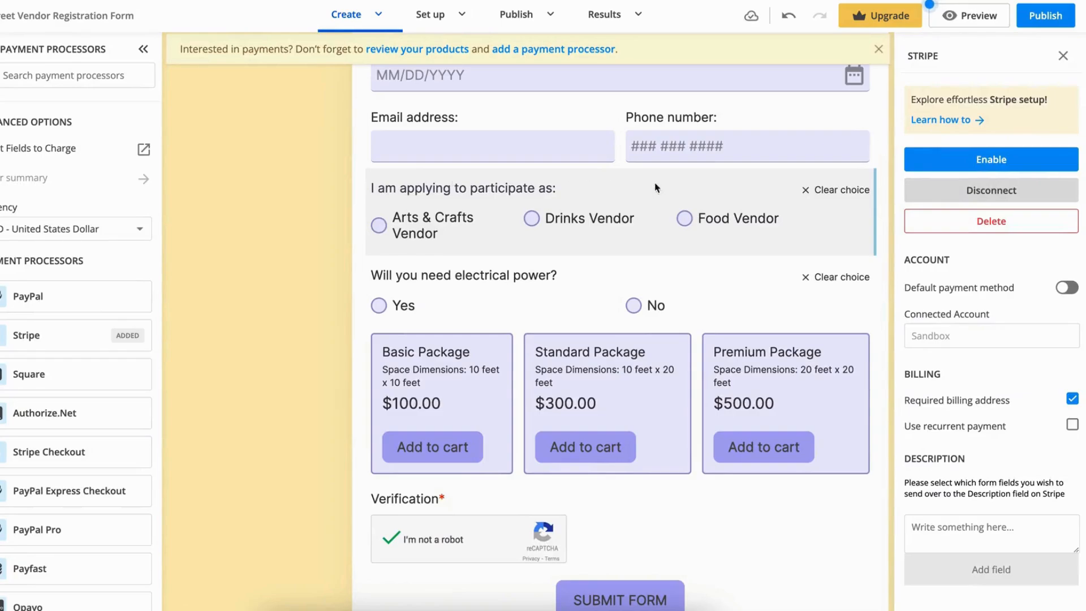
click(990, 160)
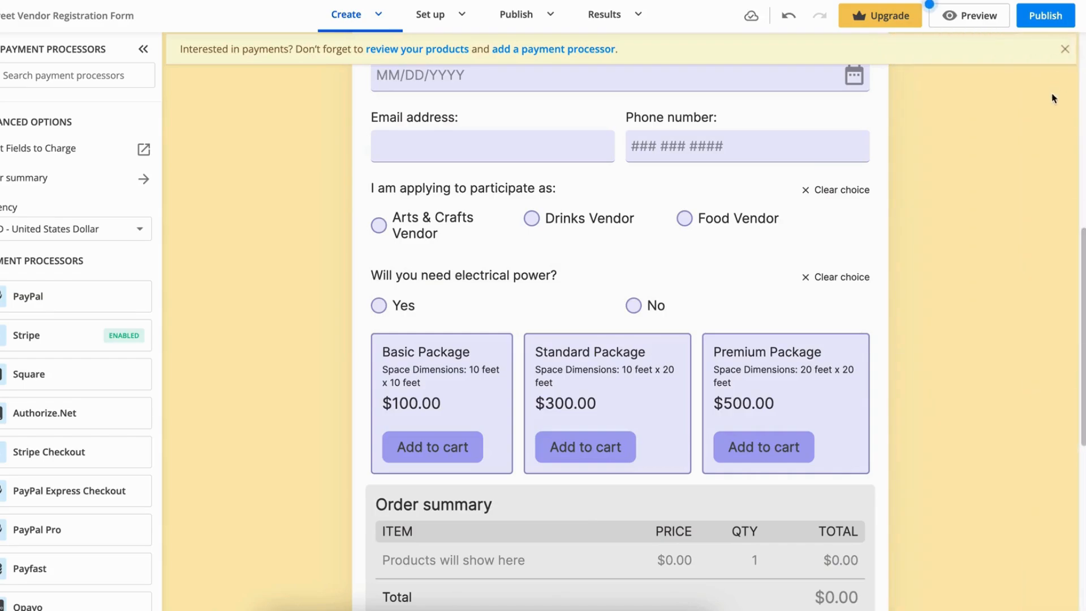
scroll(down, 3)
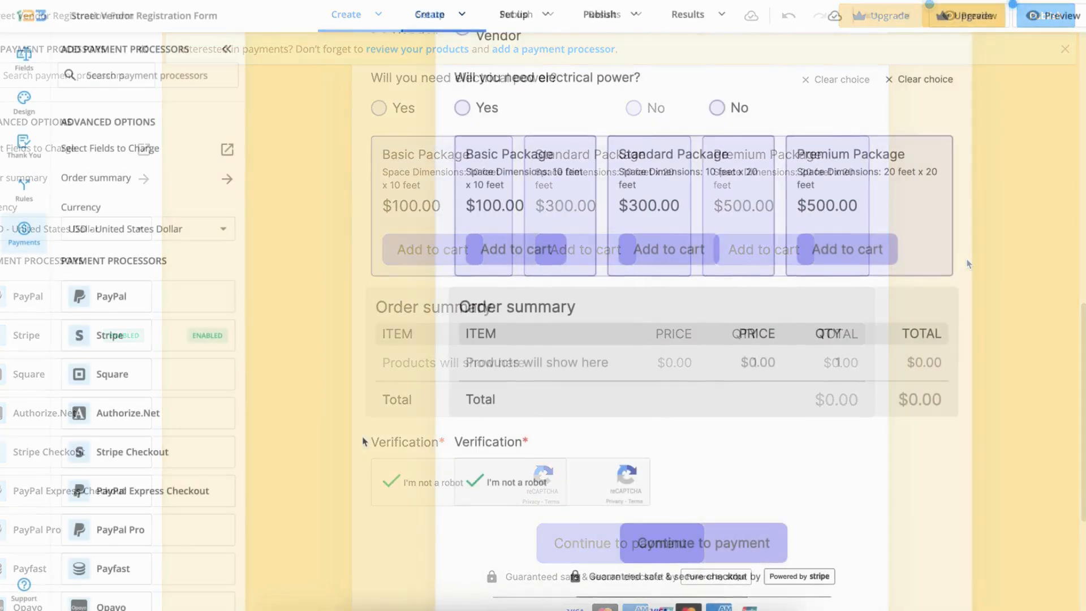
In Design, set buttons to red with white text and tint the input background.
click(24, 102)
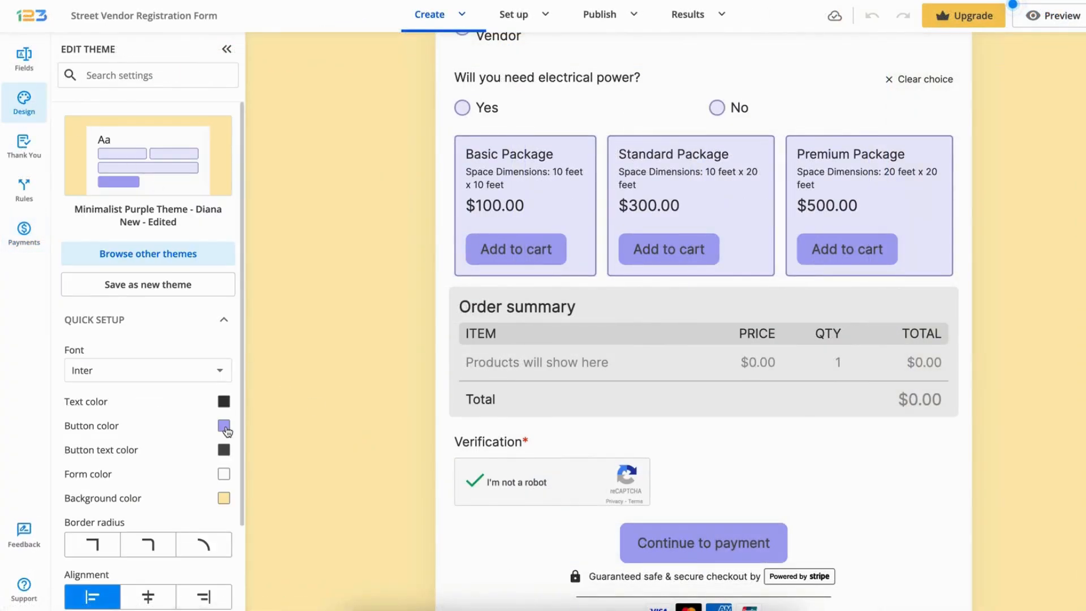
click(224, 426)
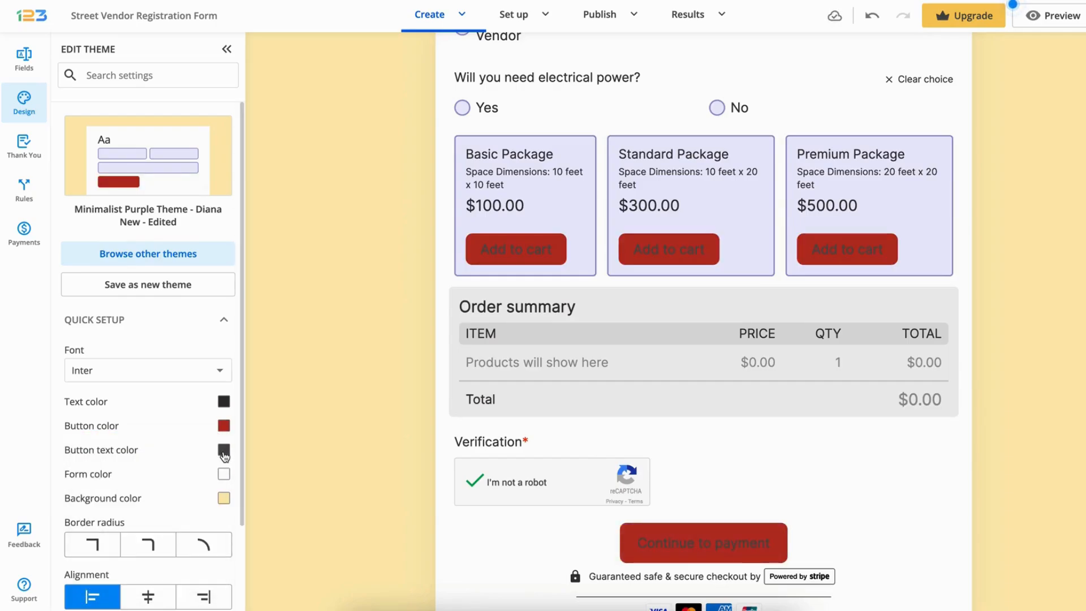
click(224, 449)
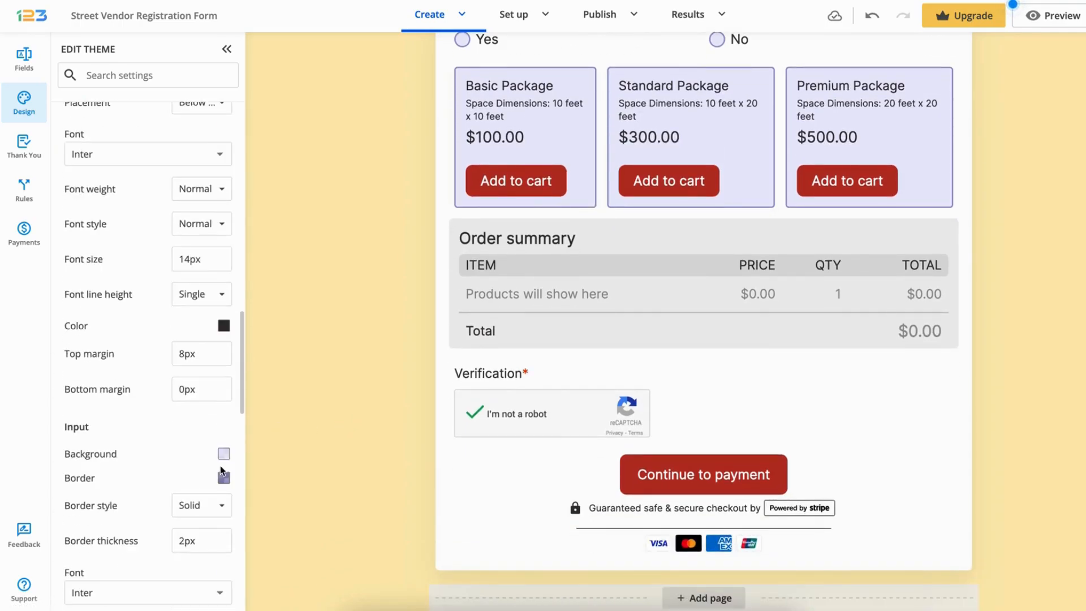
click(224, 454)
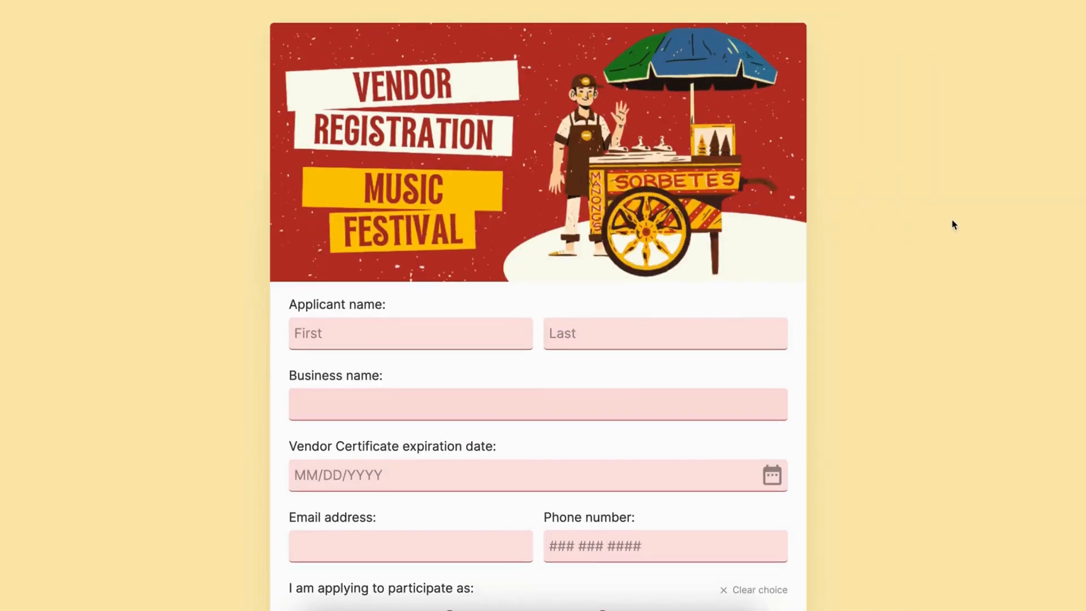
In Preview, add the Basic and Premium packages to the cart for a $600 total.
scroll(down, 3)
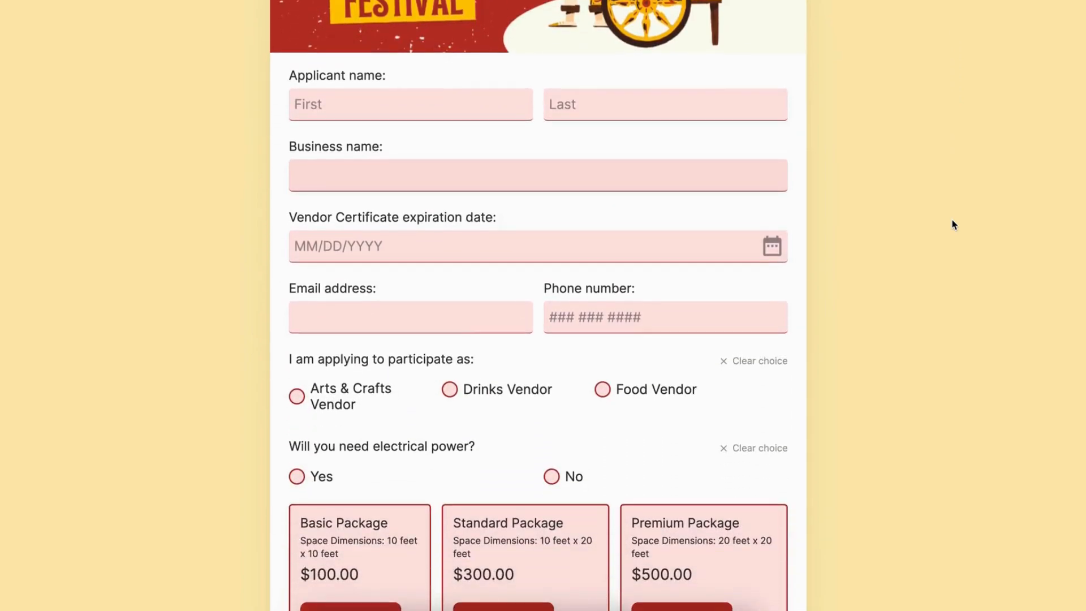
scroll(down, 3)
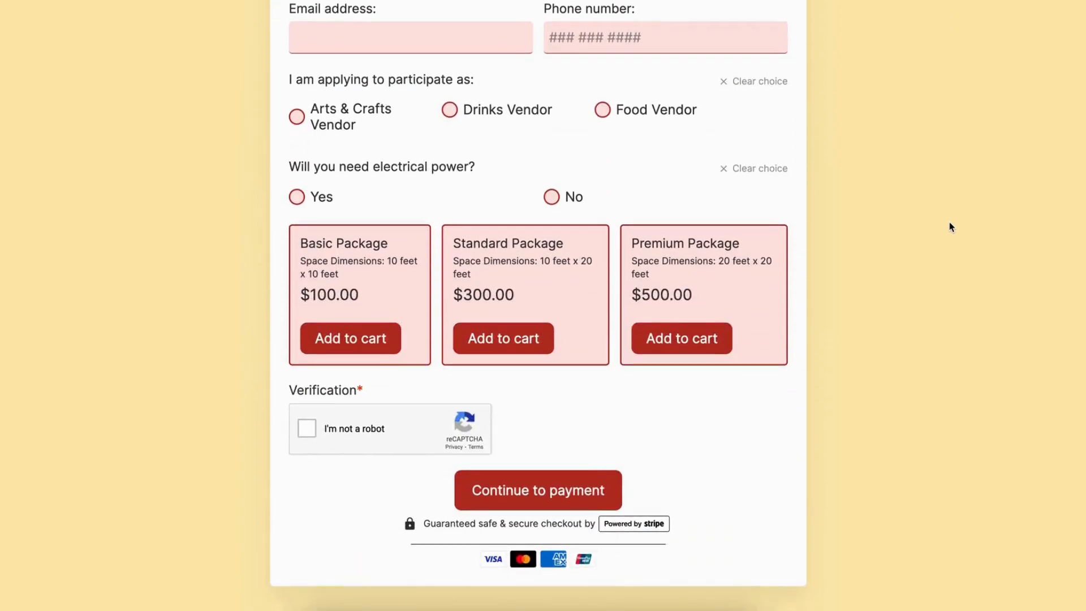
click(349, 338)
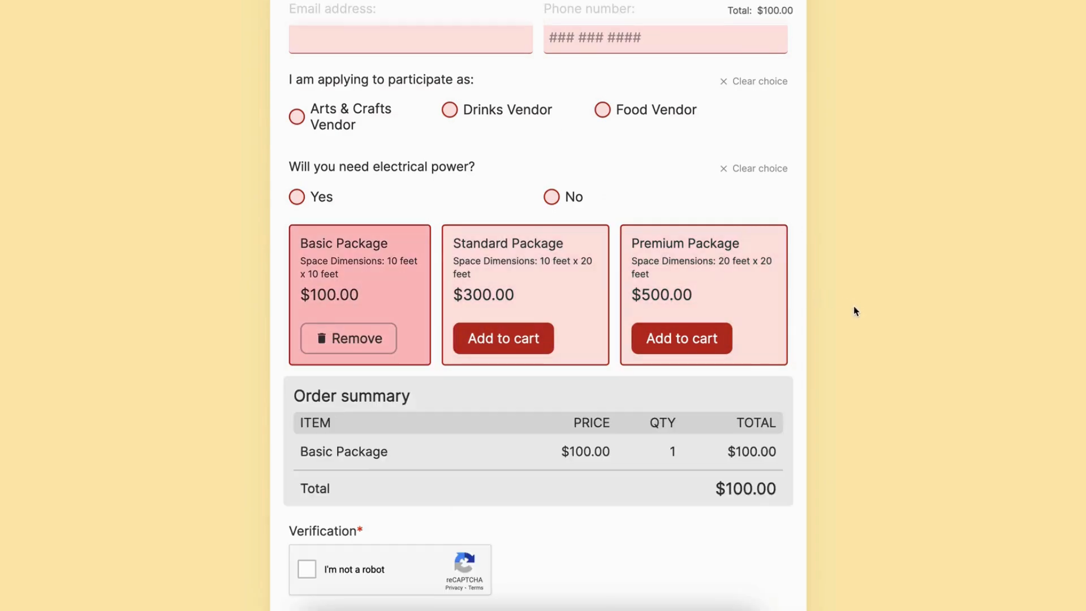
scroll(down, 3)
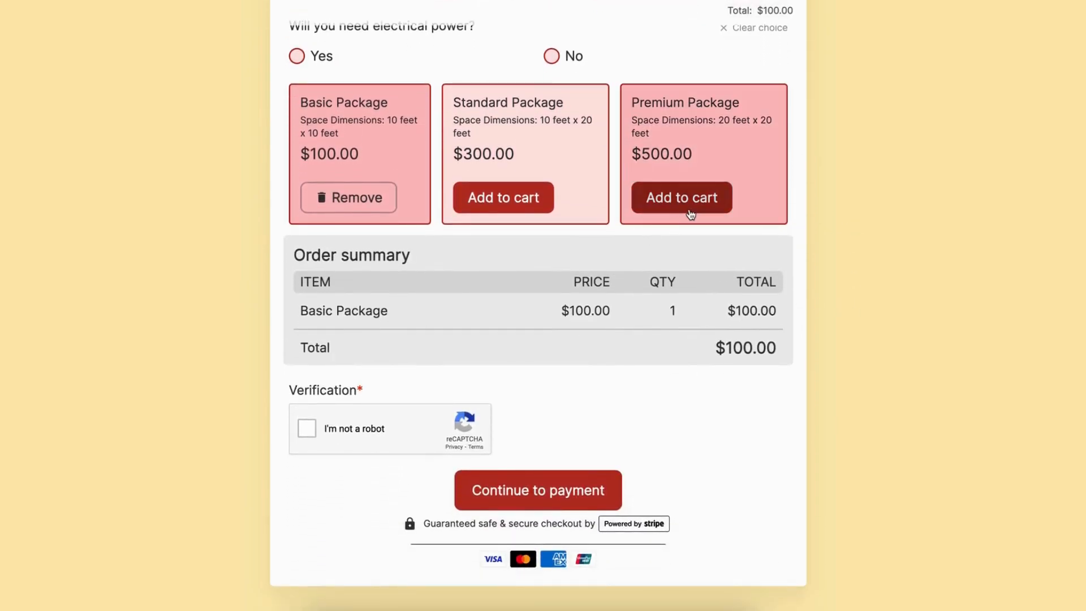
click(681, 197)
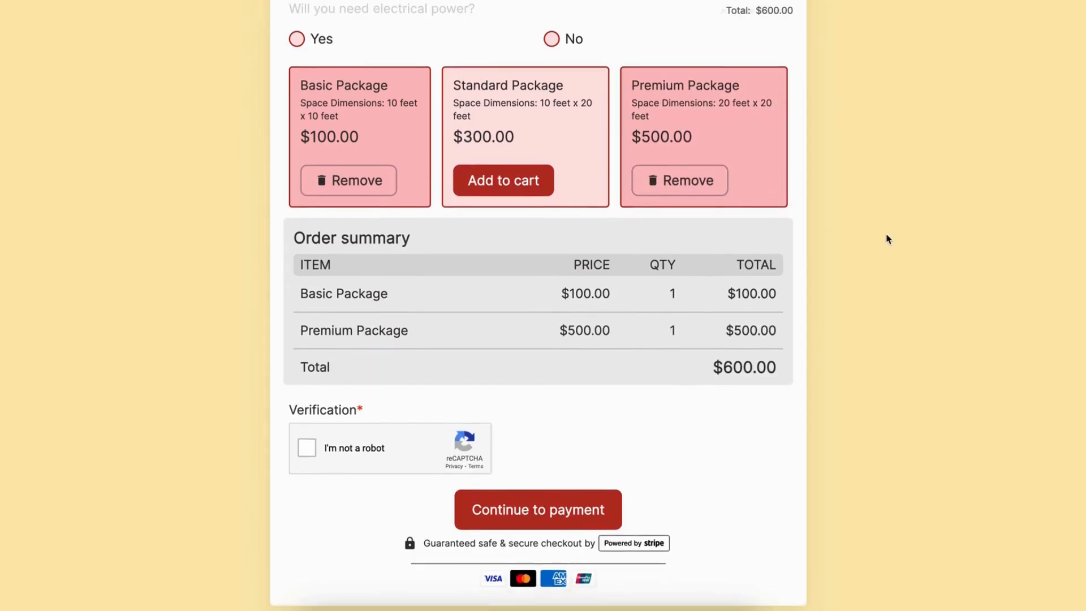